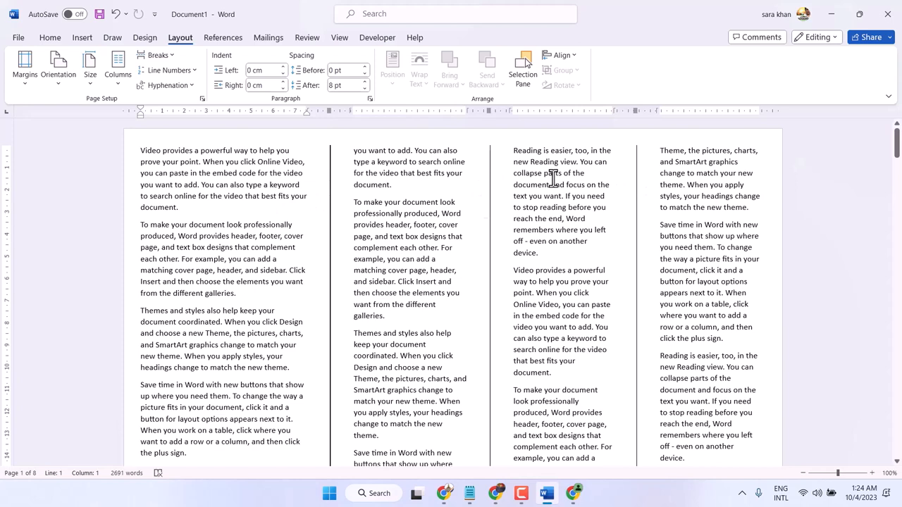
pyautogui.moveTo(331, 151)
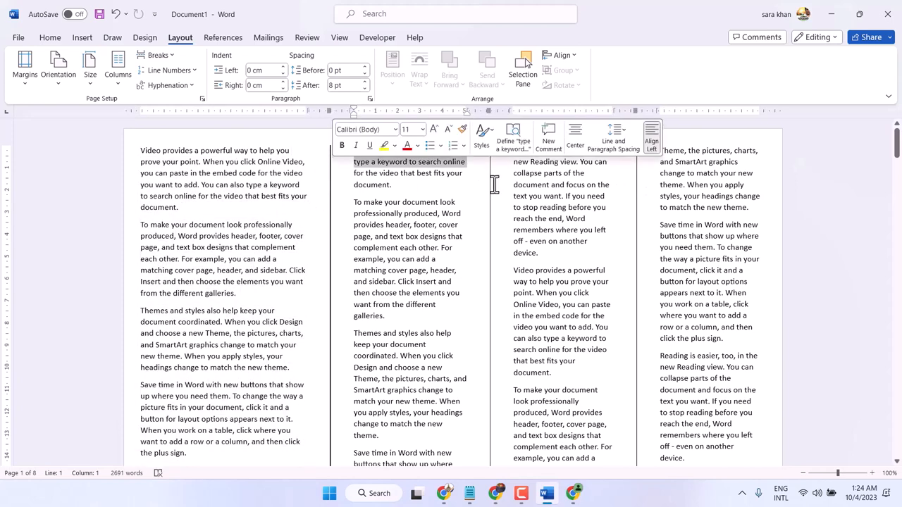
# Step: Clear the text selection and bring up the More Columns dialog from the Columns list
pyautogui.click(634, 212)
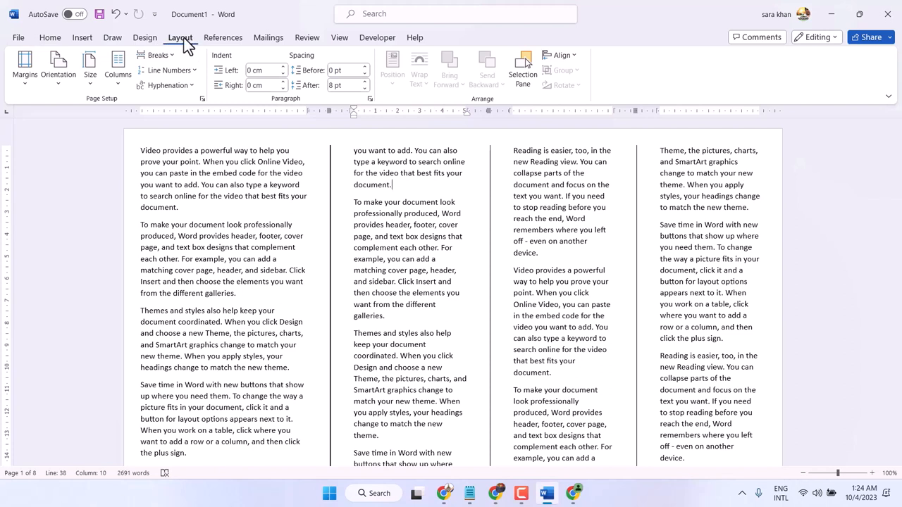
pyautogui.click(117, 67)
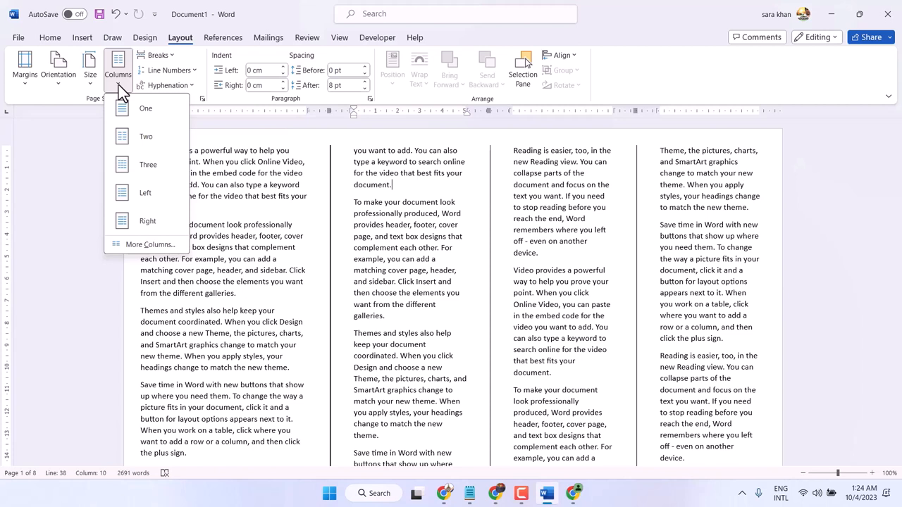
pyautogui.moveTo(150, 245)
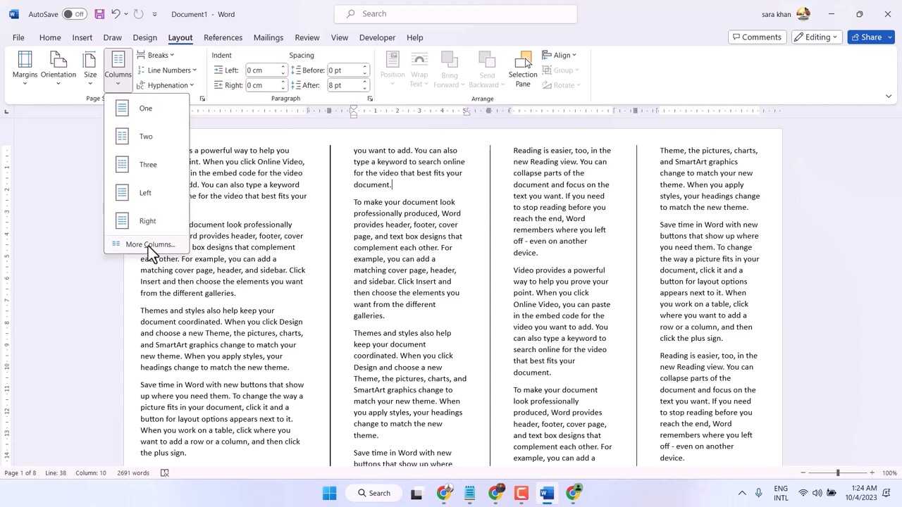
pyautogui.moveTo(150, 244)
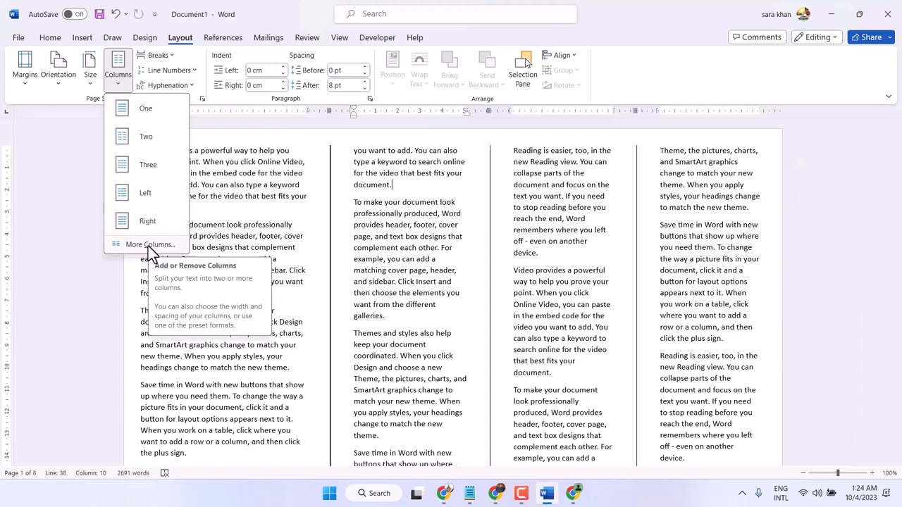
pyautogui.click(149, 244)
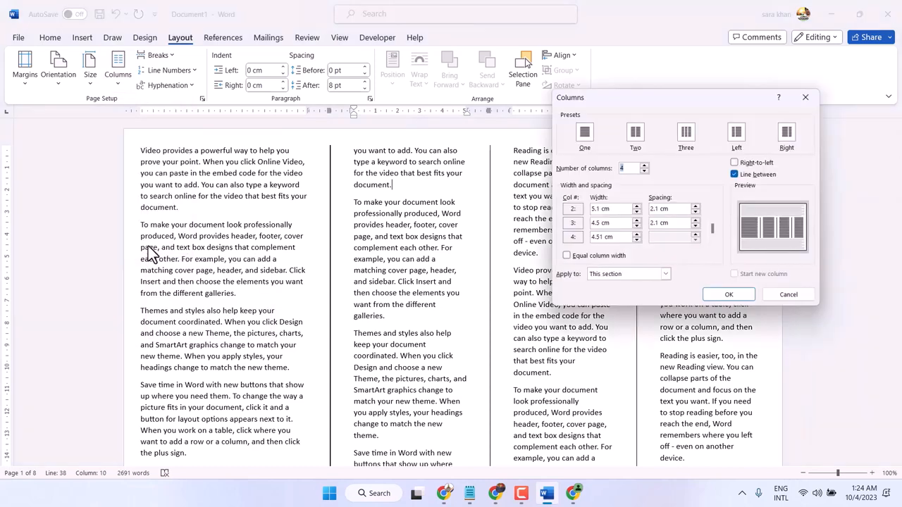
# Step: Move the Columns dialog aside, leave Line between unchecked, and confirm with OK
pyautogui.moveTo(688, 97); pyautogui.dragTo(649, 102)
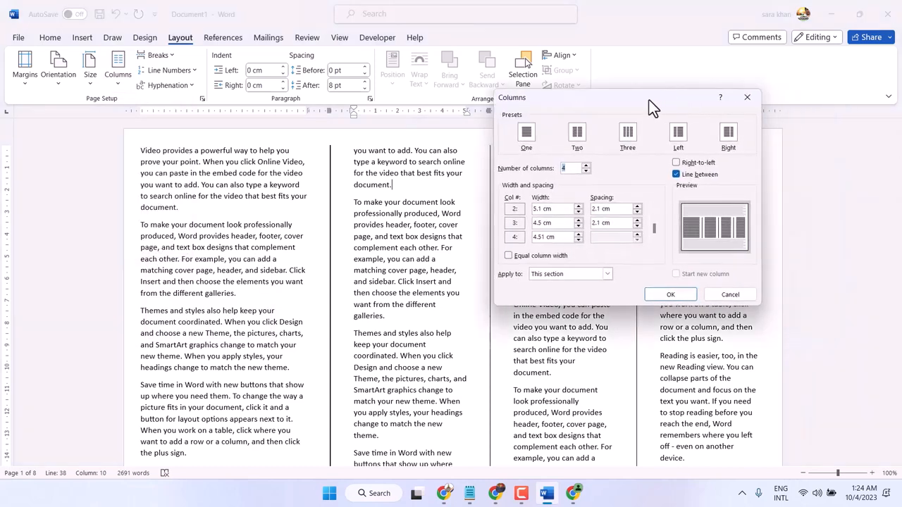
pyautogui.moveTo(648, 98); pyautogui.dragTo(564, 88)
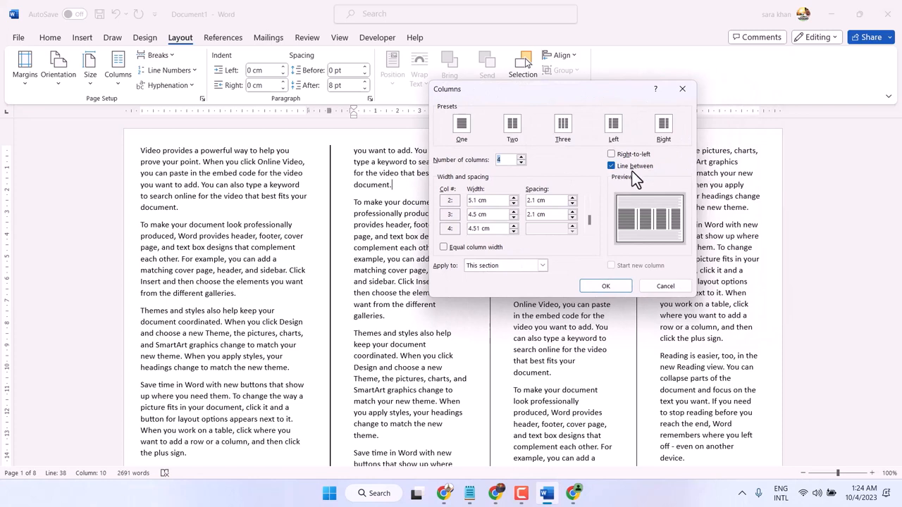
pyautogui.moveTo(640, 175)
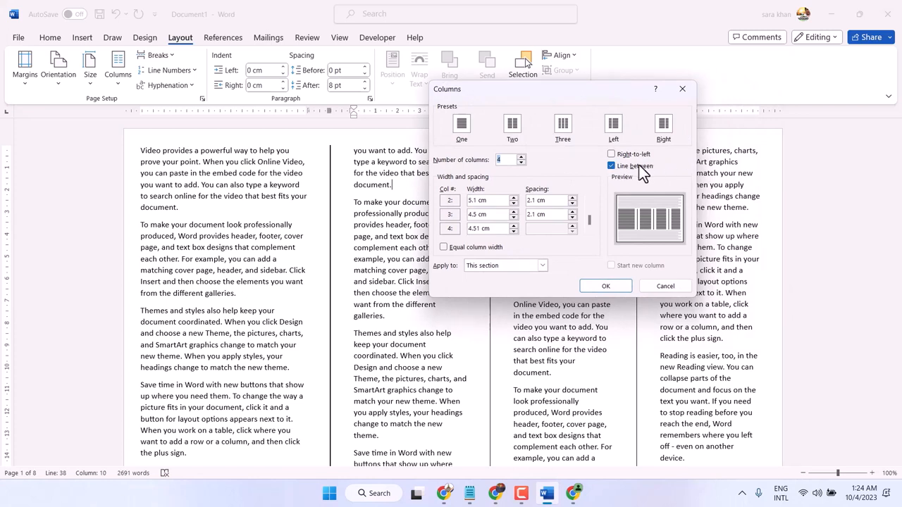
pyautogui.click(611, 165)
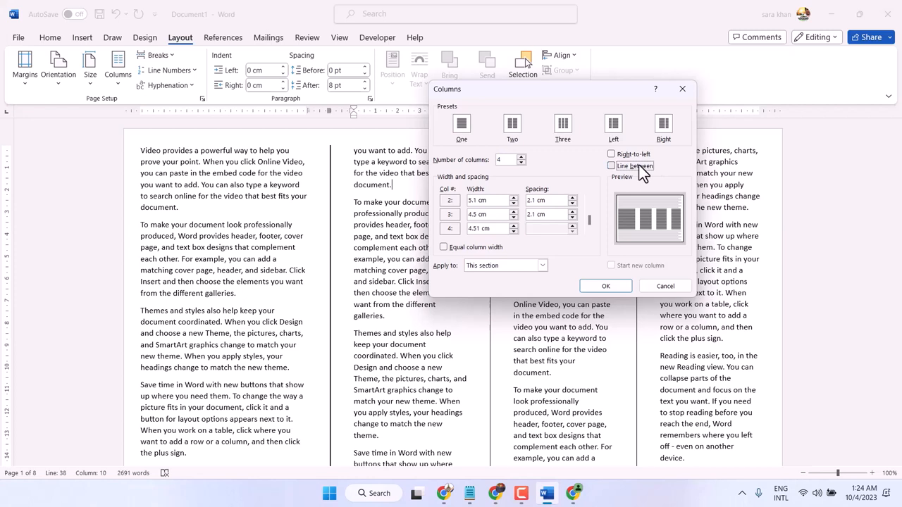
pyautogui.click(611, 166)
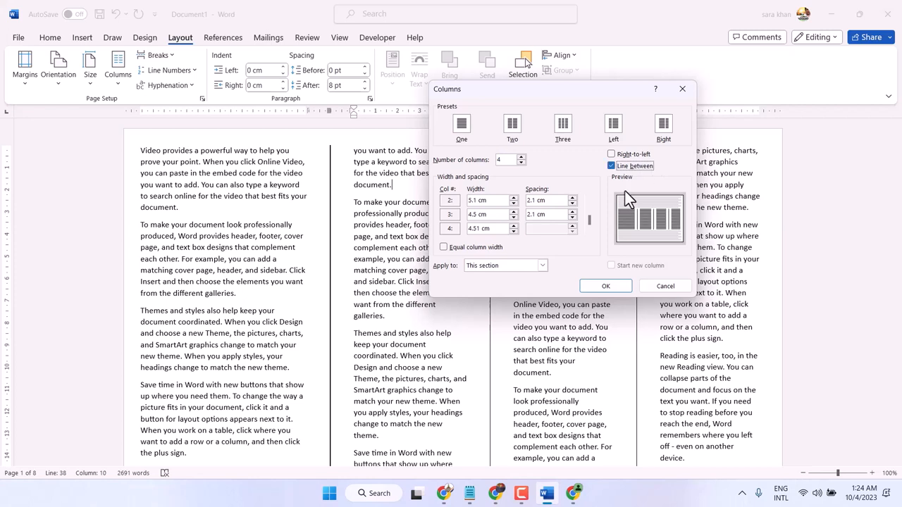
pyautogui.moveTo(652, 231)
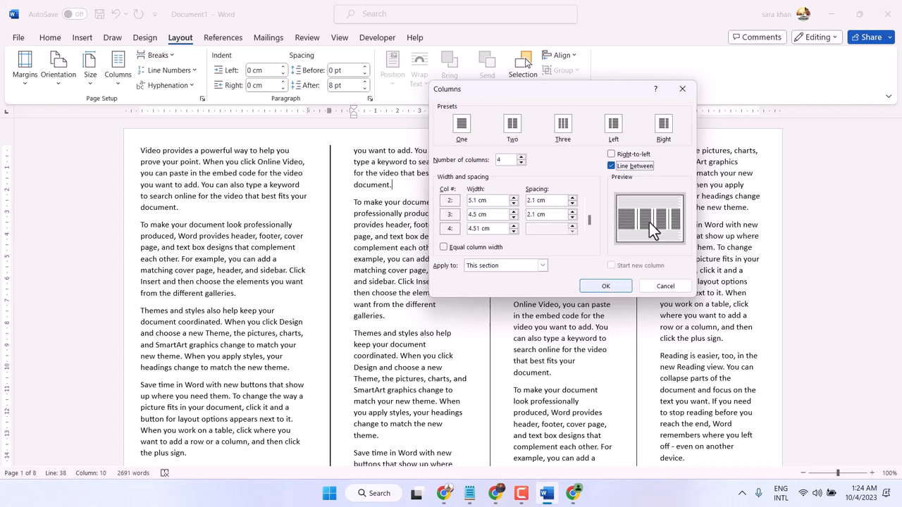
pyautogui.click(611, 166)
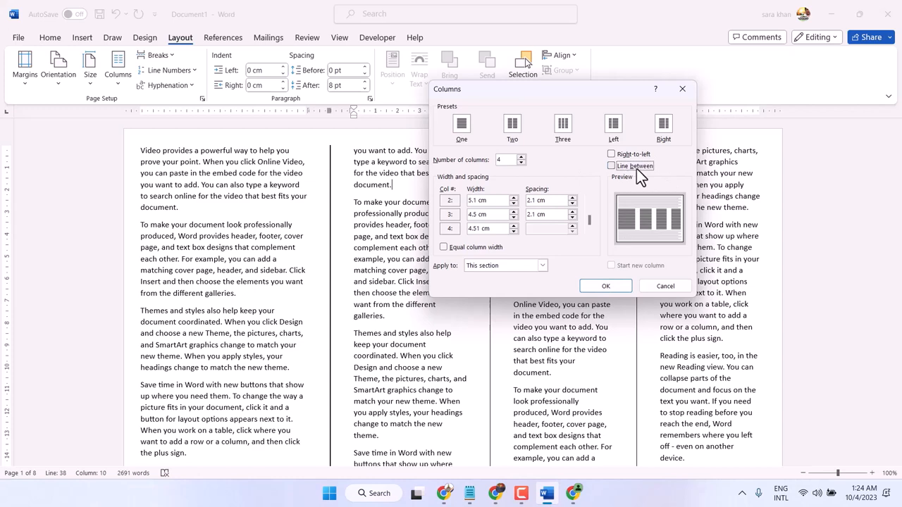
pyautogui.moveTo(626, 174)
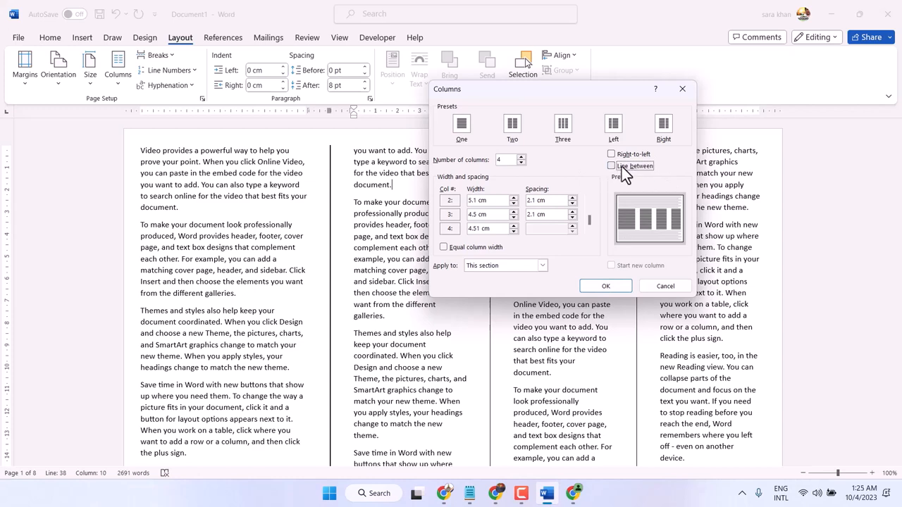
pyautogui.click(606, 285)
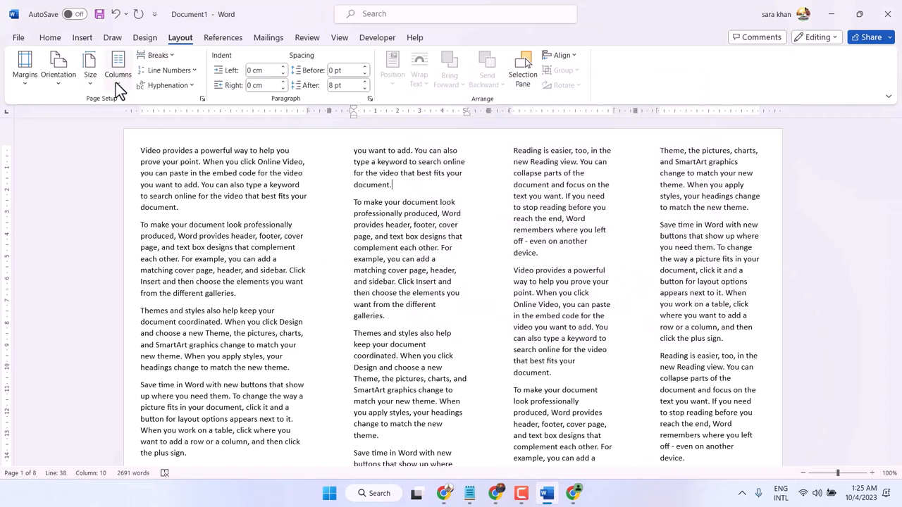
# Step: Reopen the column settings, check Line between, and confirm with OK
pyautogui.click(118, 67)
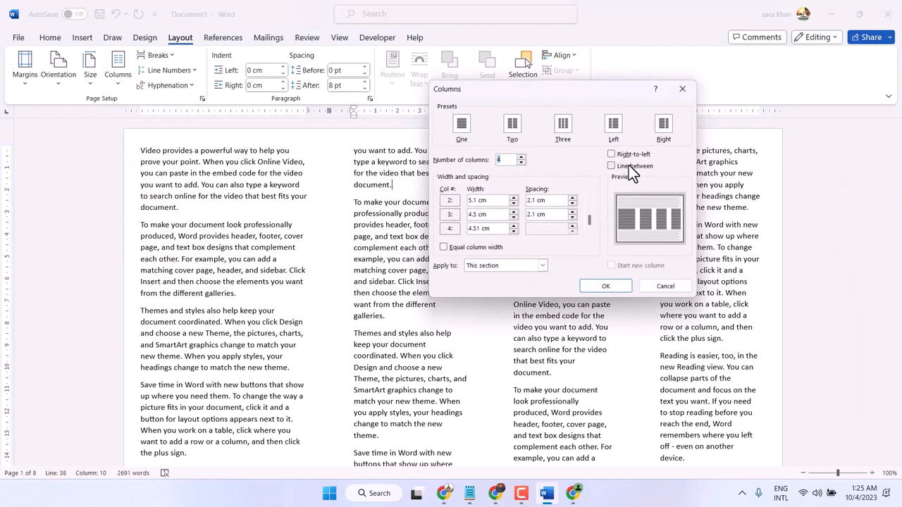
pyautogui.click(611, 166)
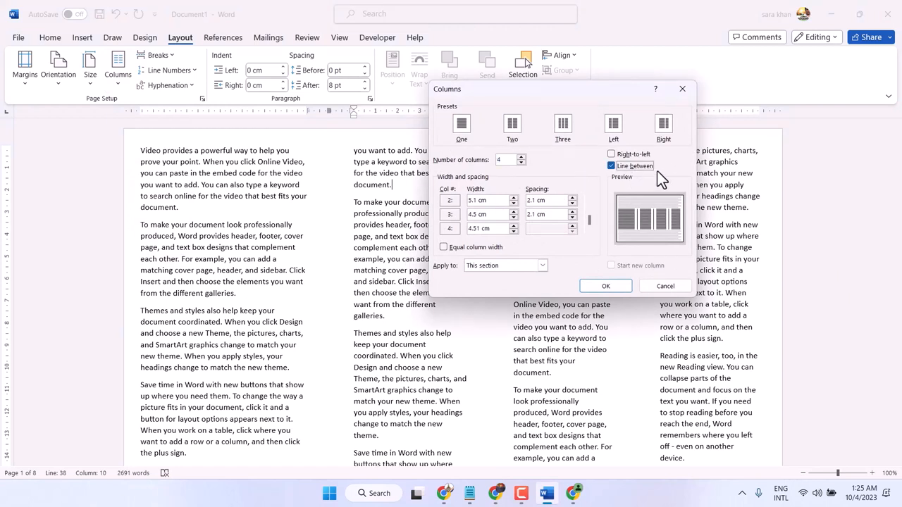
pyautogui.moveTo(631, 180)
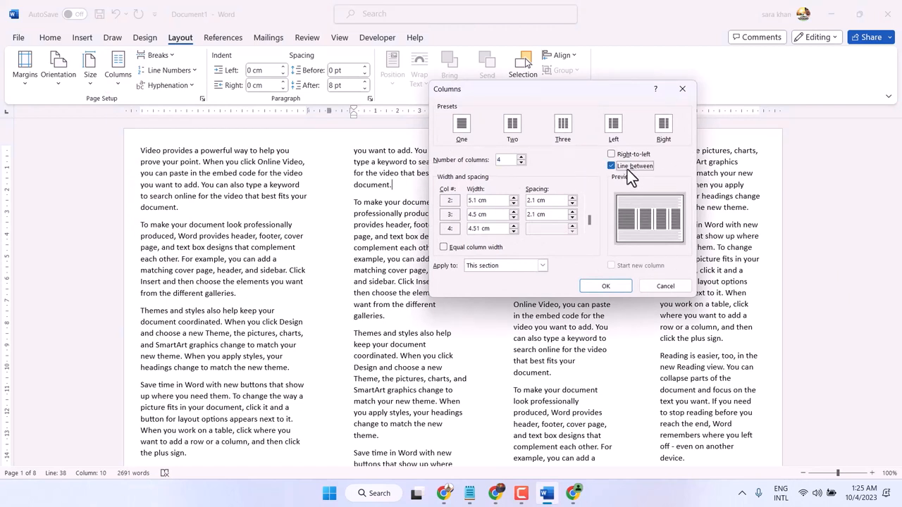
pyautogui.click(605, 285)
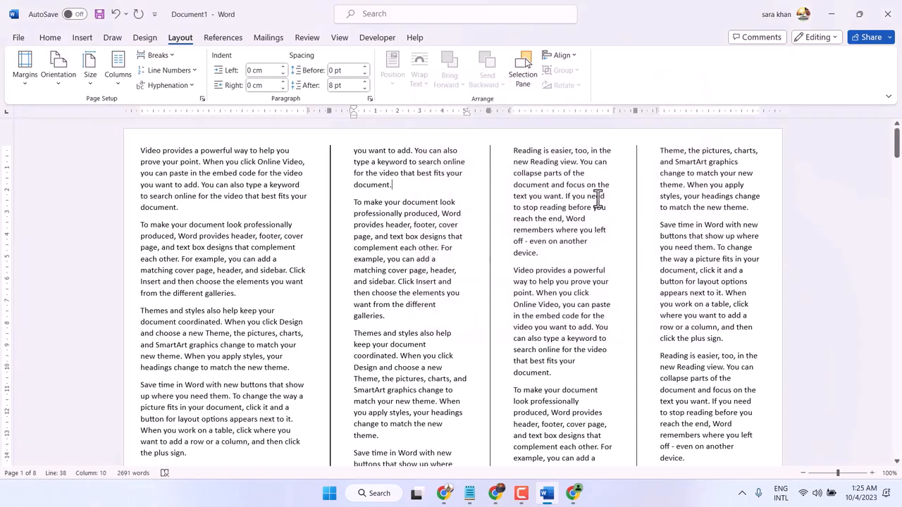
pyautogui.scroll(-3)
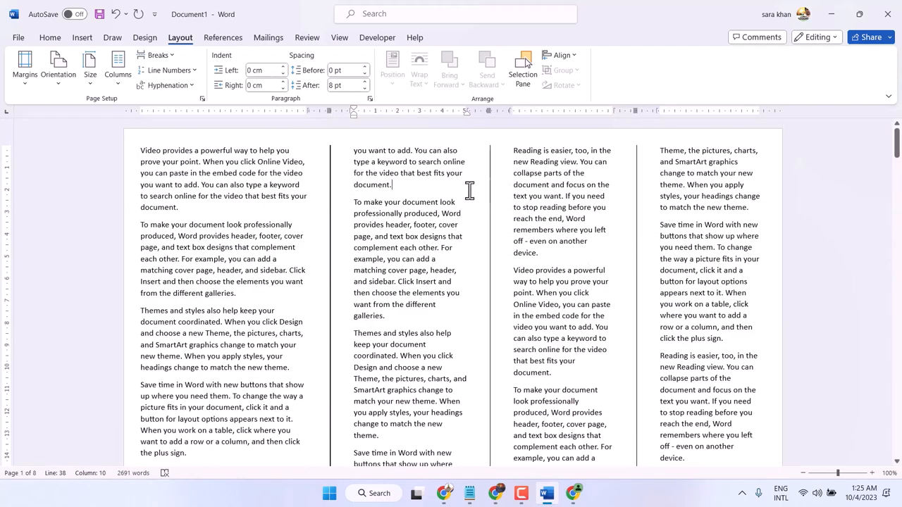
pyautogui.scroll(-3)
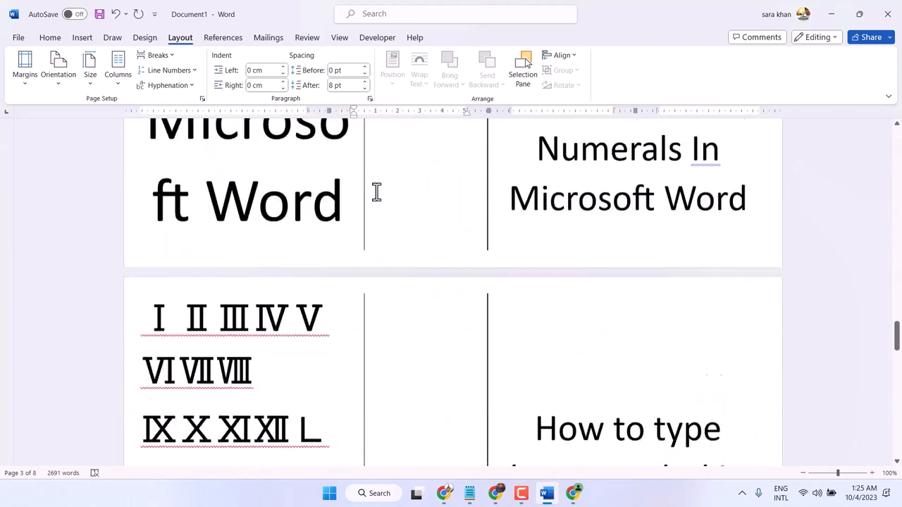
pyautogui.scroll(-3)
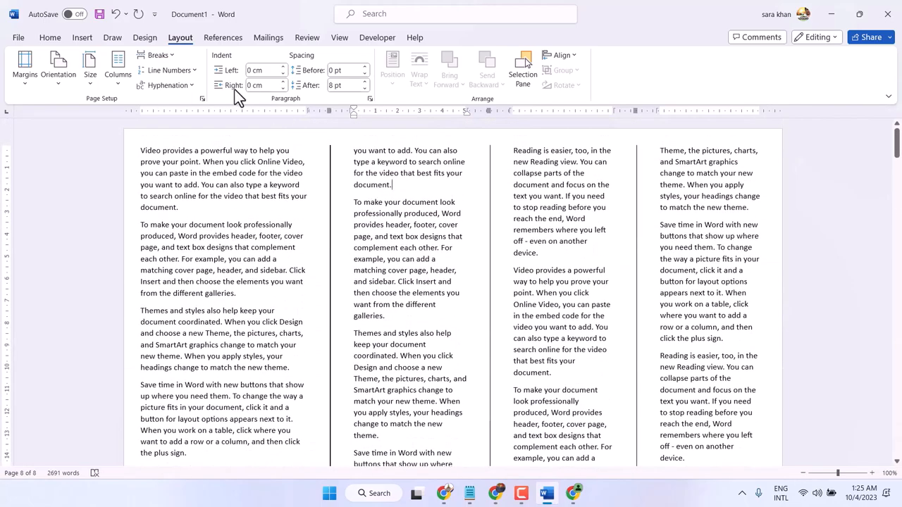
# Step: Set the four columns to Whole document with Equal column width, confirm, and click into the text
pyautogui.click(117, 67)
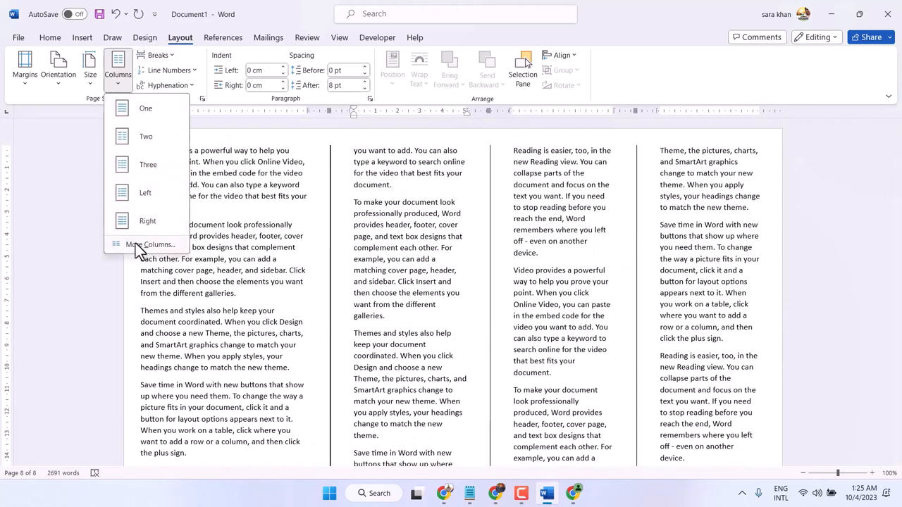
pyautogui.click(152, 244)
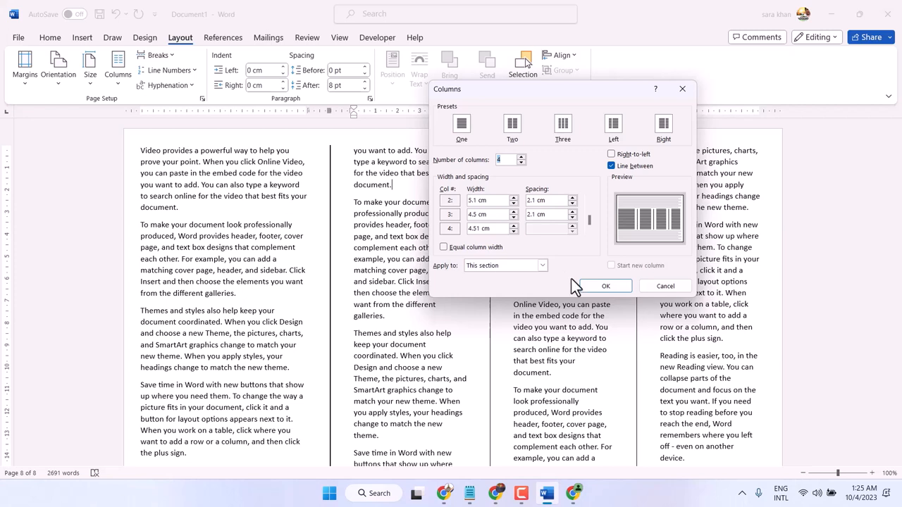
pyautogui.click(542, 266)
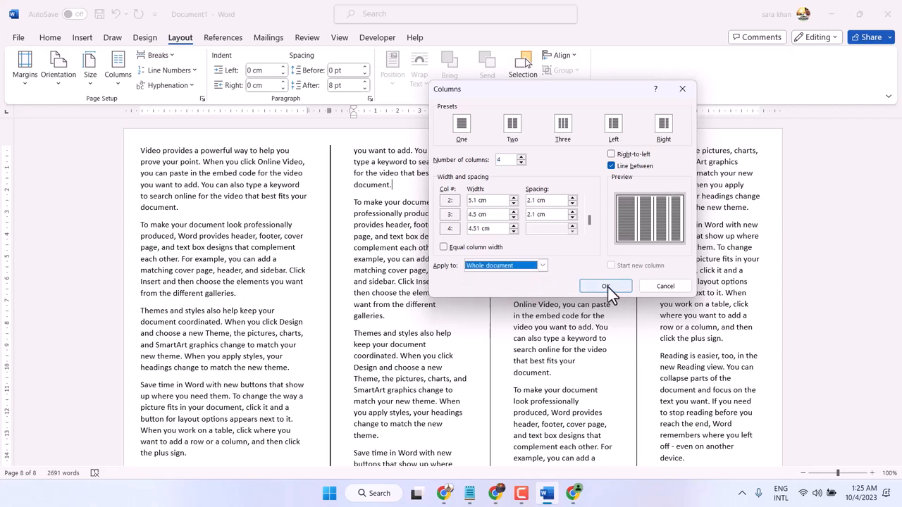
pyautogui.moveTo(485, 250)
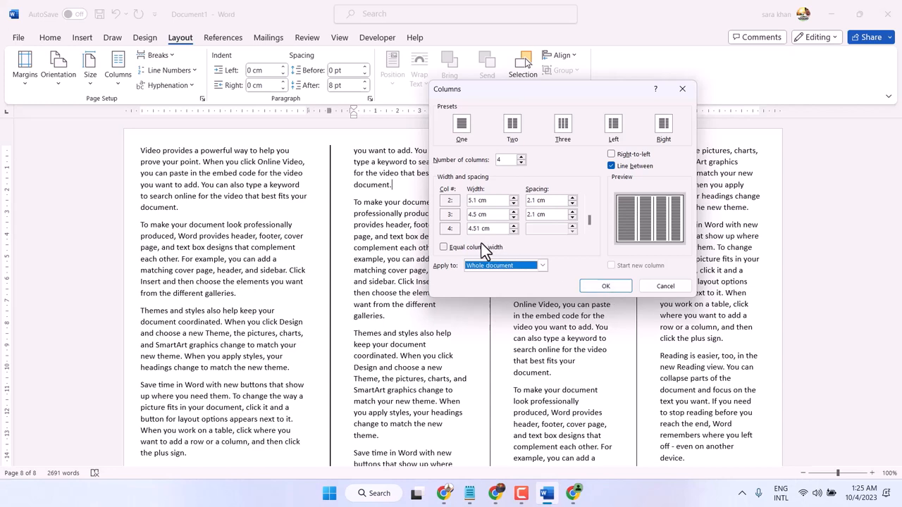
pyautogui.click(444, 247)
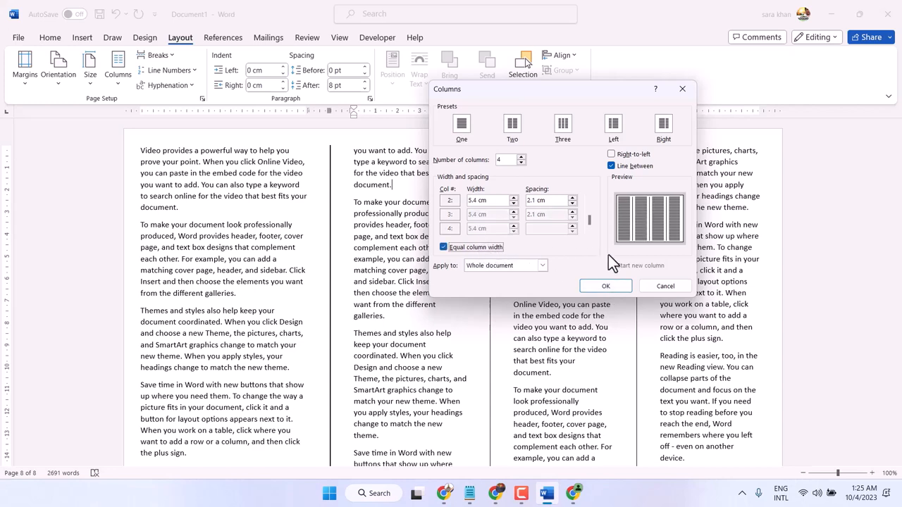
pyautogui.moveTo(606, 285)
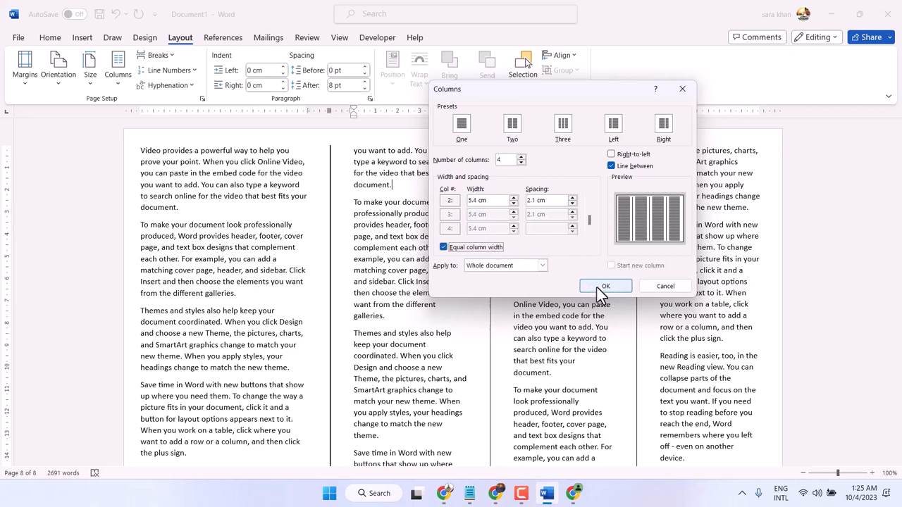
pyautogui.click(606, 285)
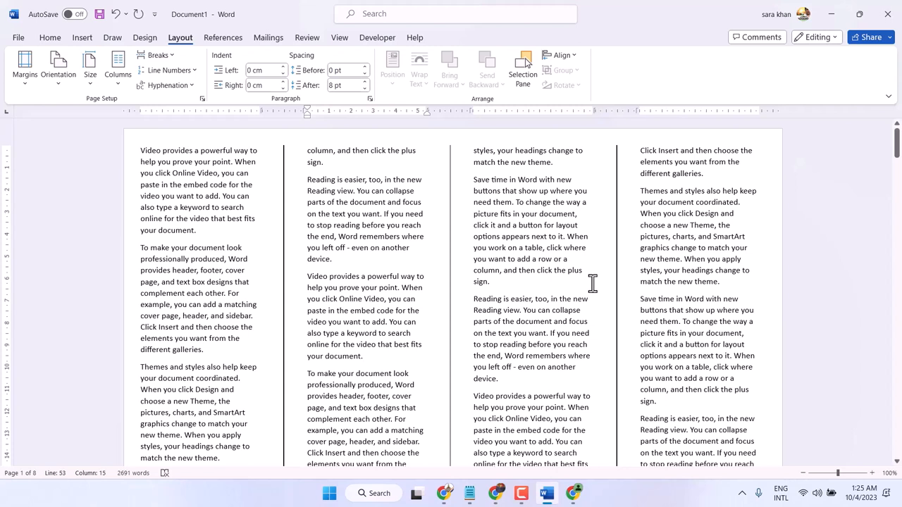
pyautogui.click(363, 356)
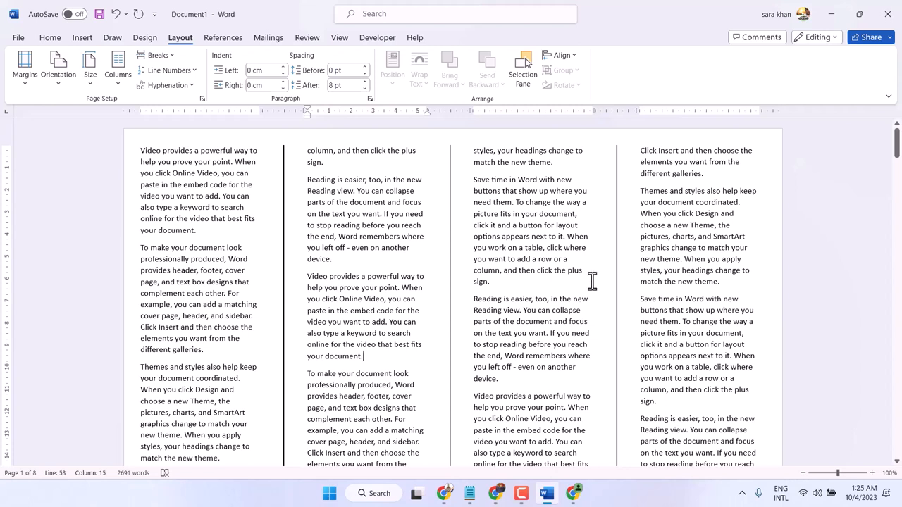